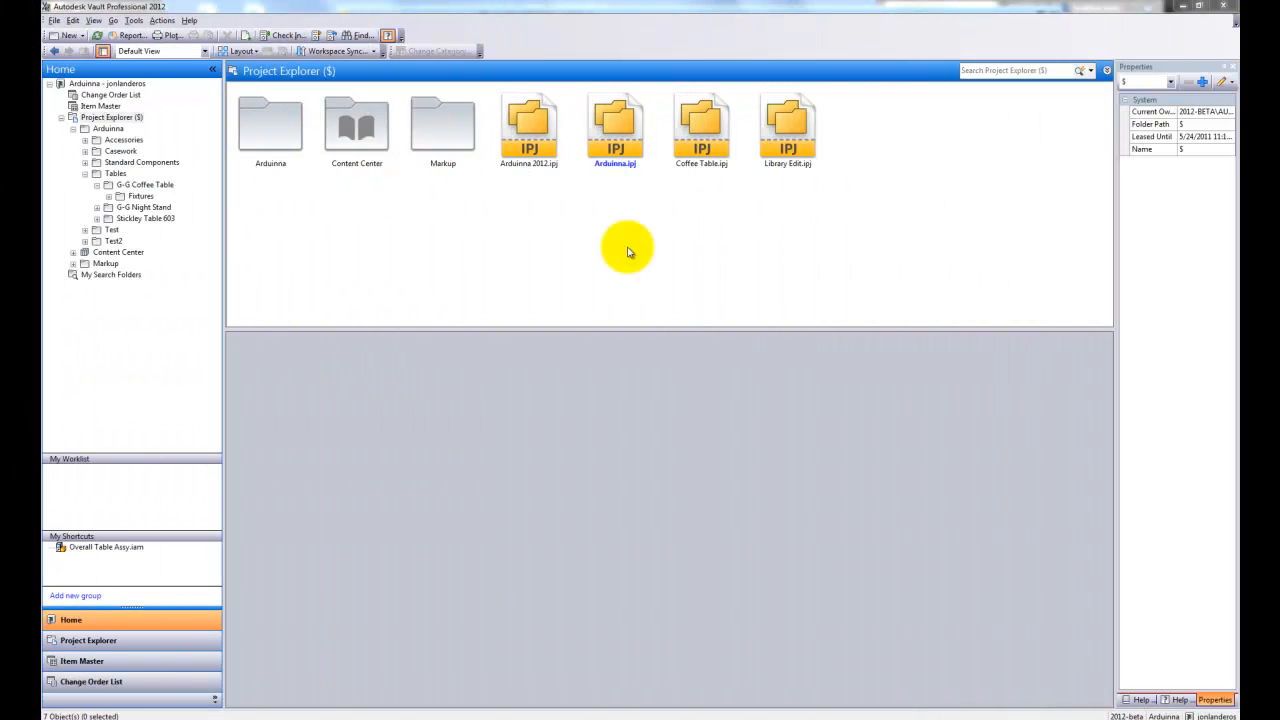
Jump to Overall Table Assy.iam in the G-G Coffee Table folder via its My Shortcuts entry
click(106, 547)
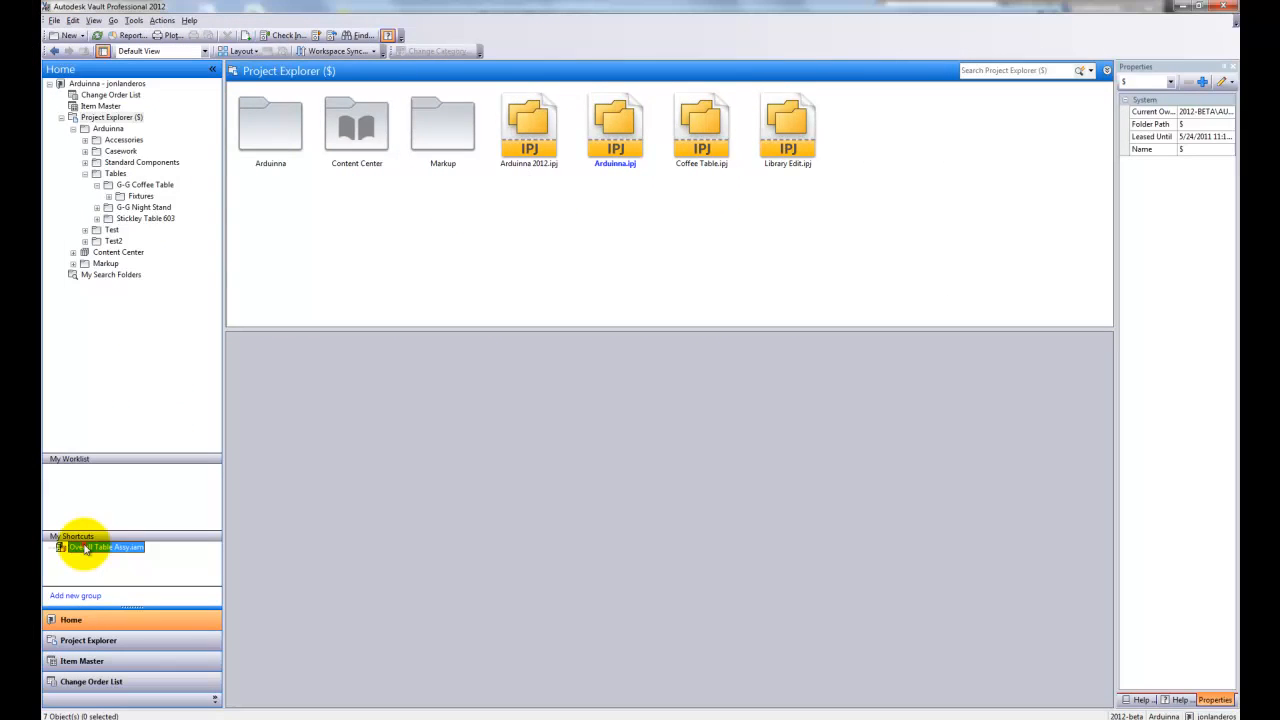
double_click(105, 547)
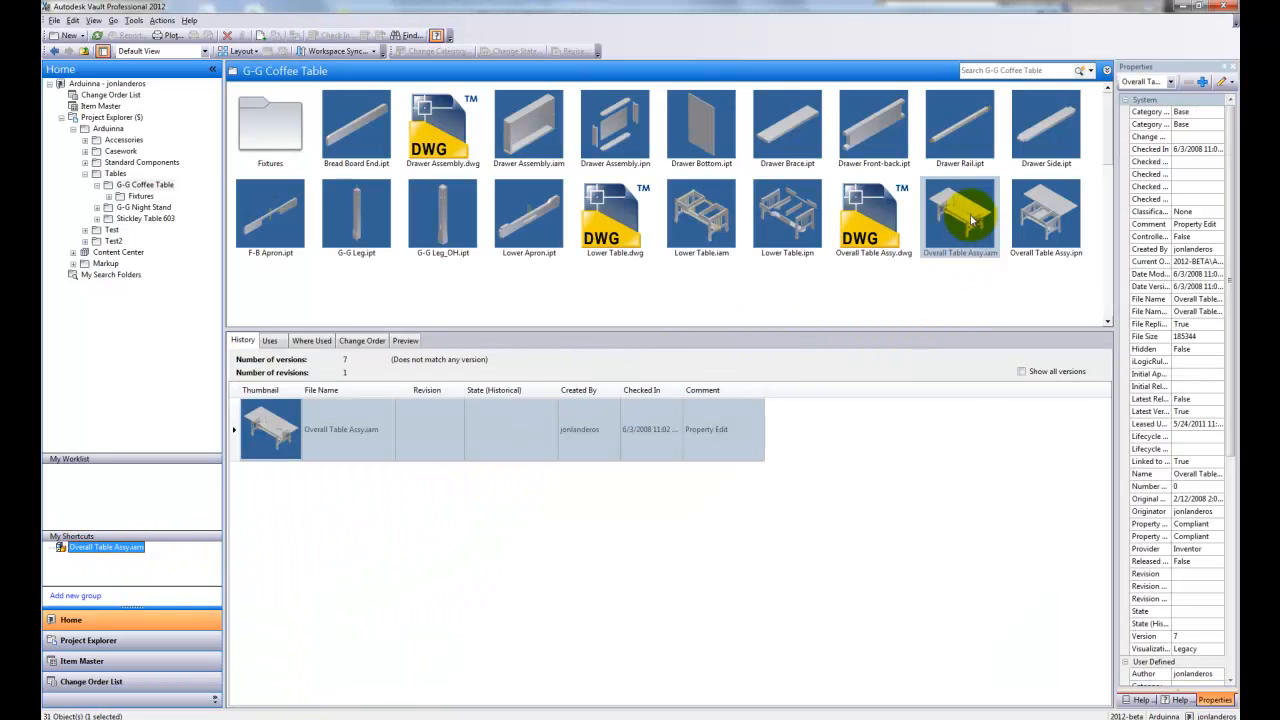
right_click(959, 215)
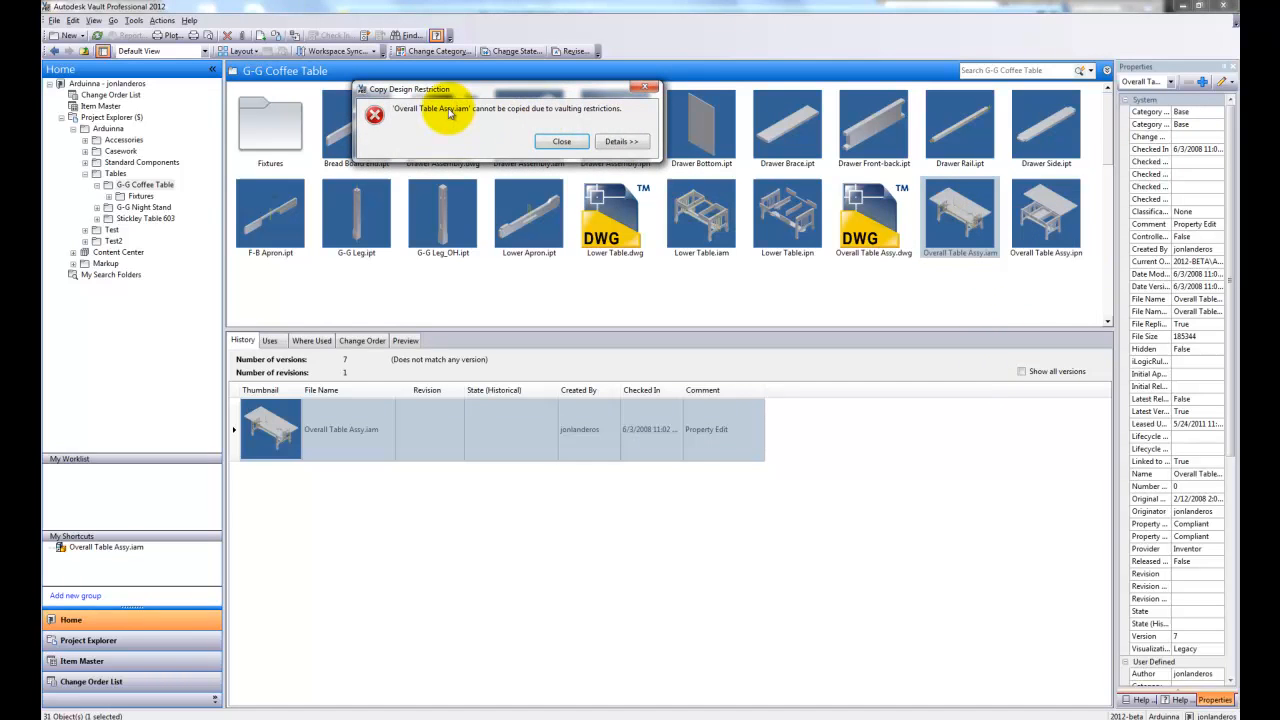
click(620, 141)
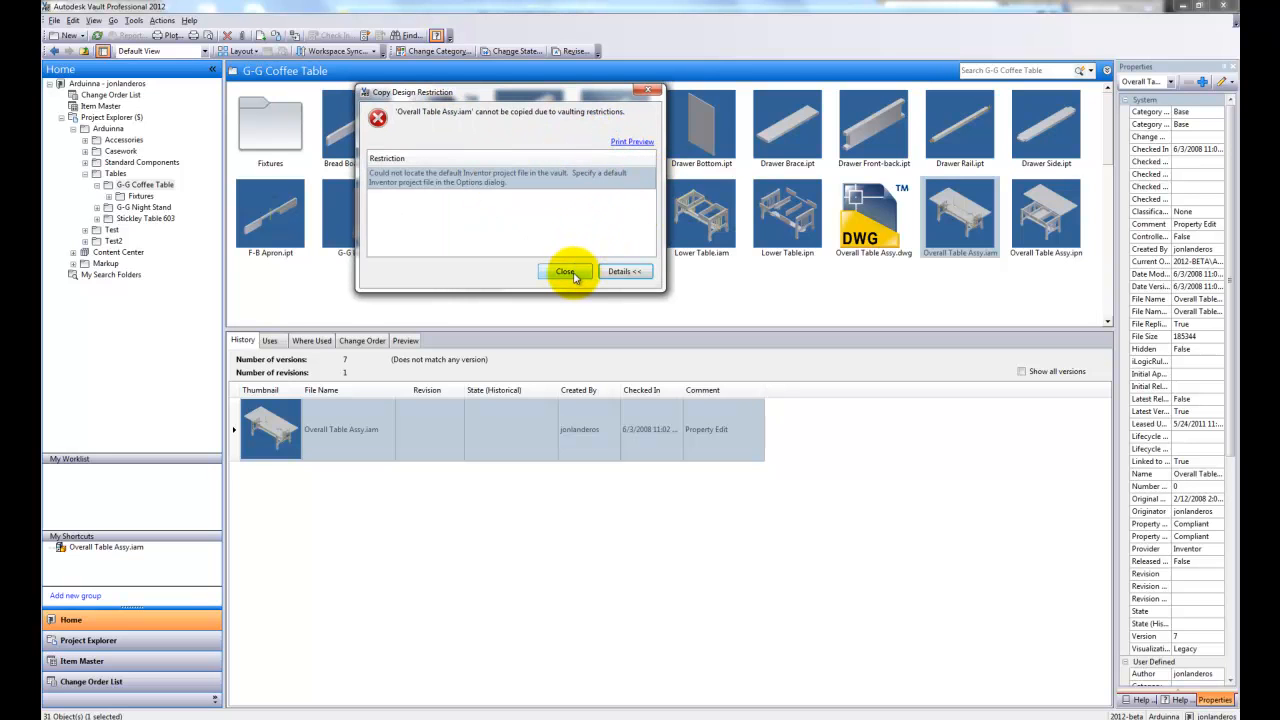
click(565, 271)
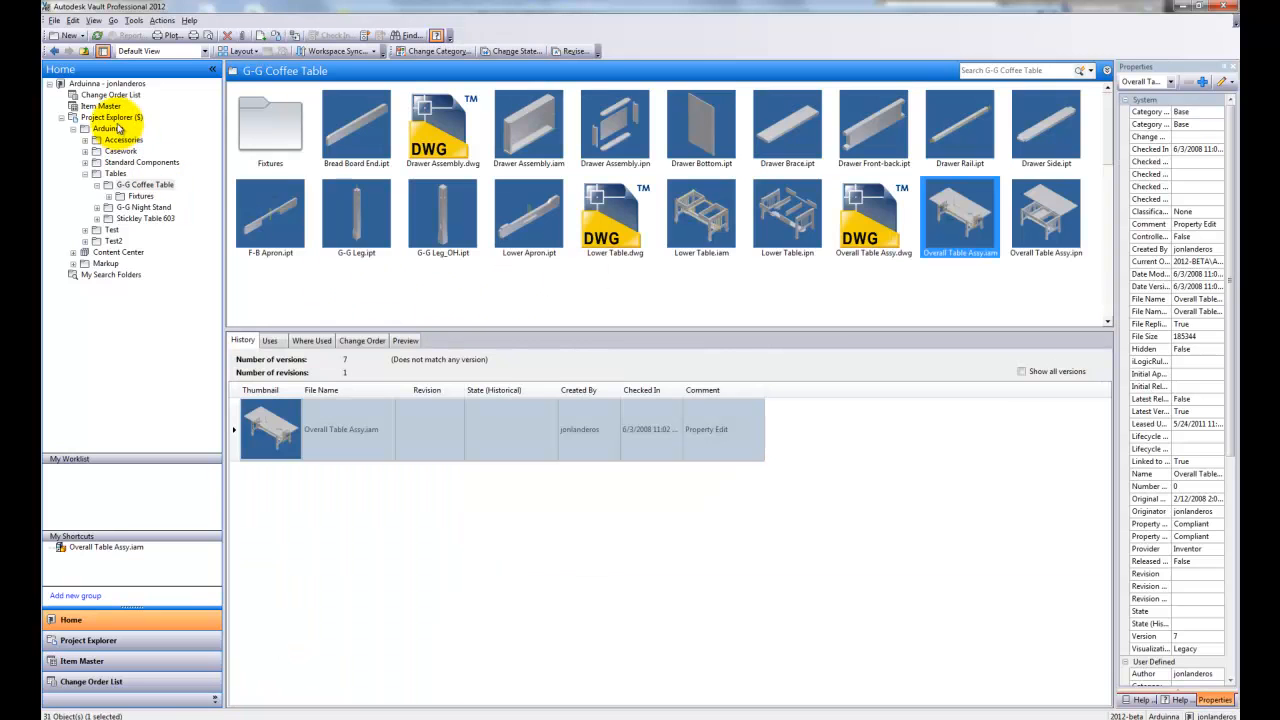
Return to the Project Explorer ($) root and show the actions for Arduinna.ipj
click(106, 128)
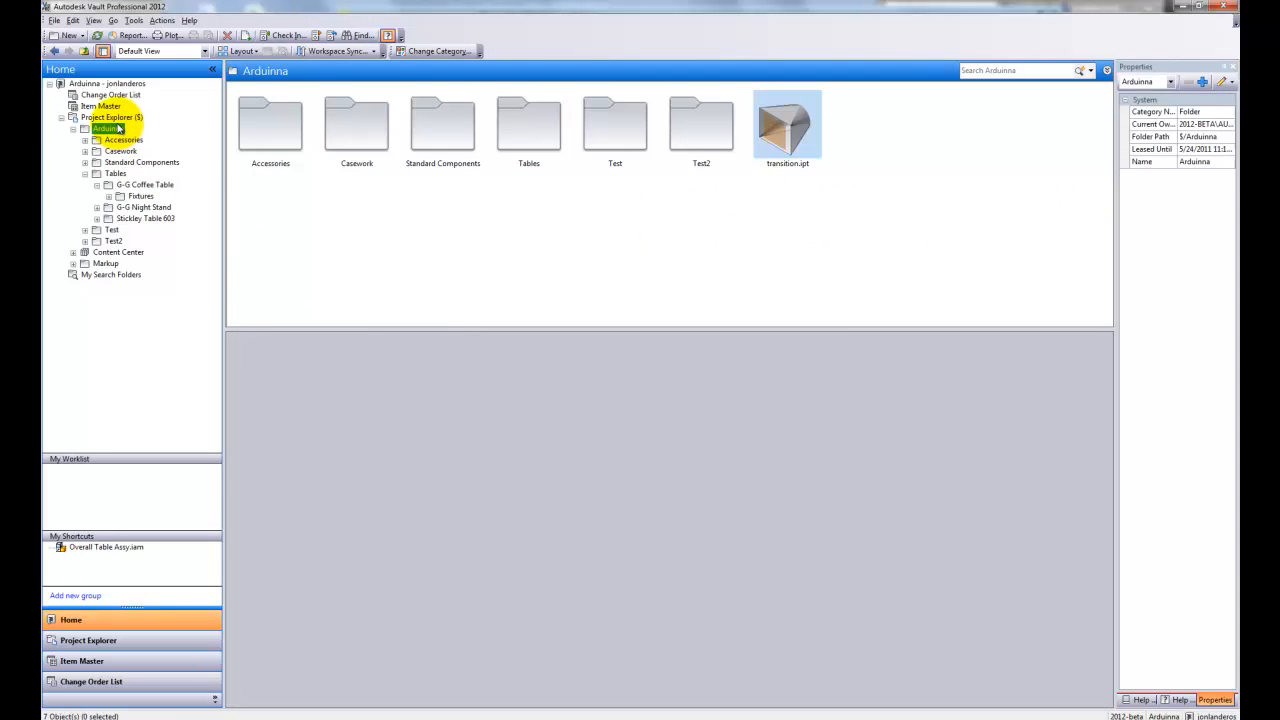
click(111, 117)
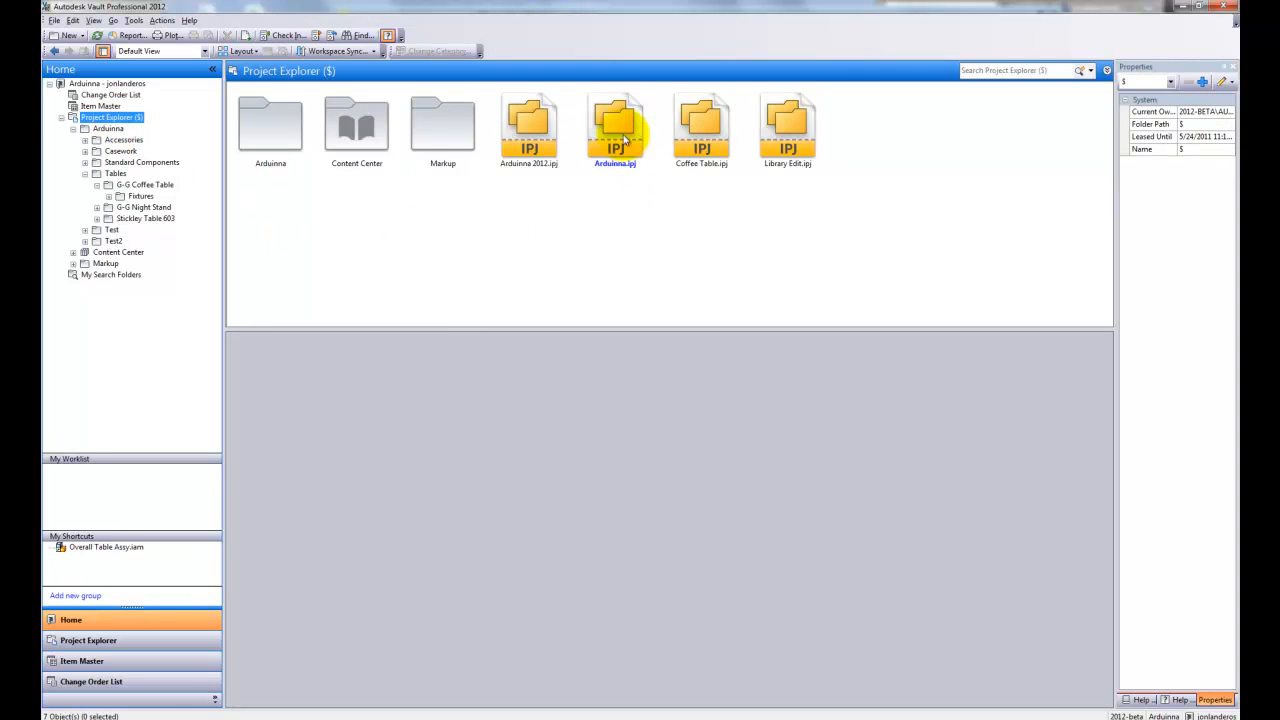
right_click(615, 130)
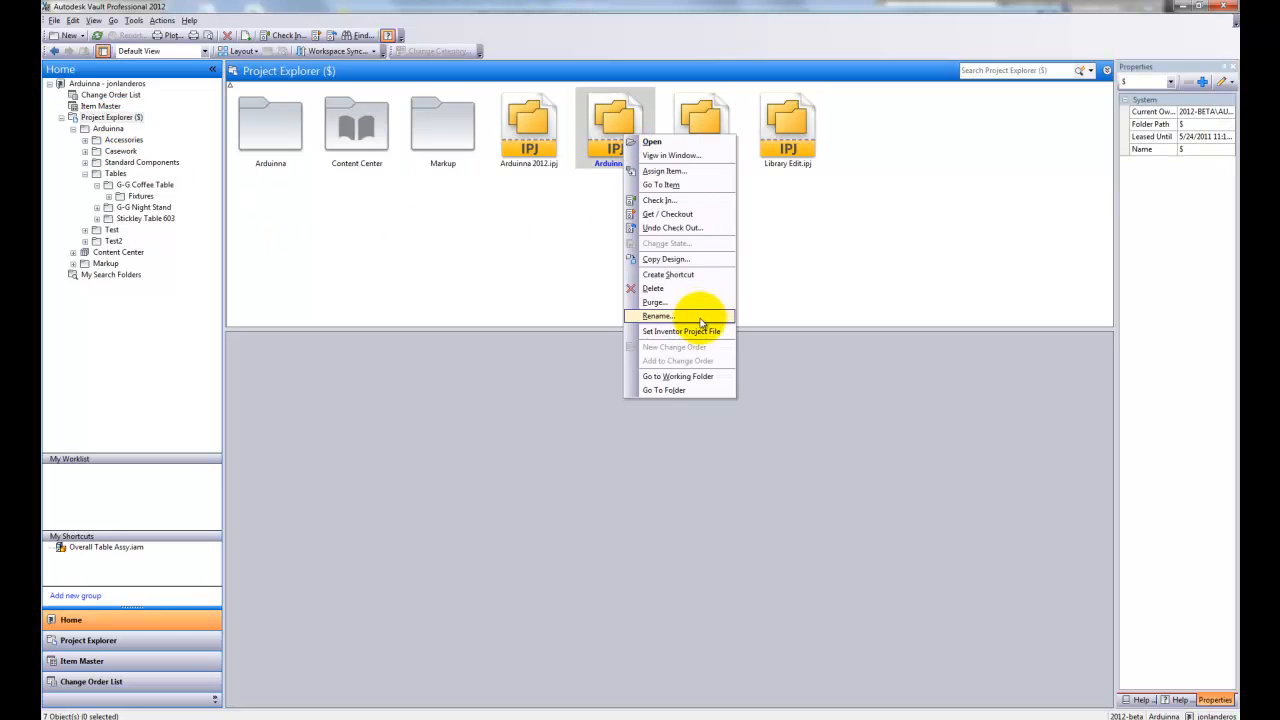
mouse_move(681, 331)
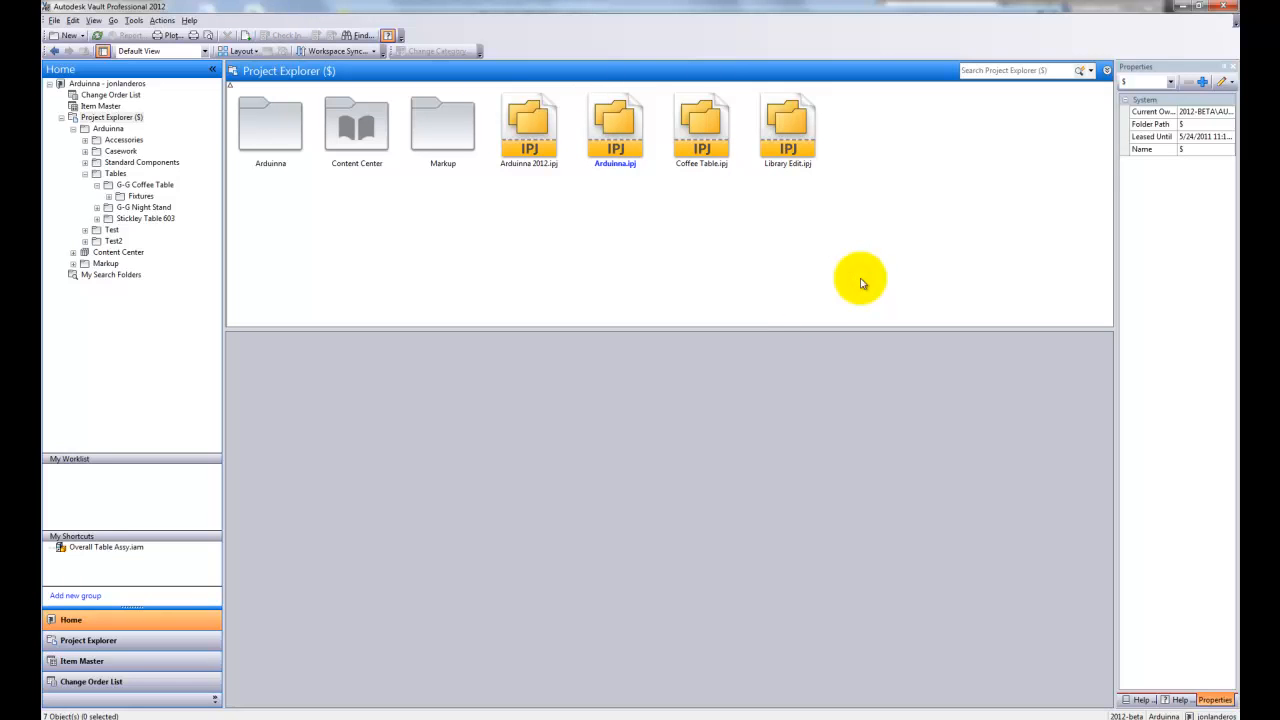
Bring up Vault Settings from the Tools menu's Options entry
click(133, 20)
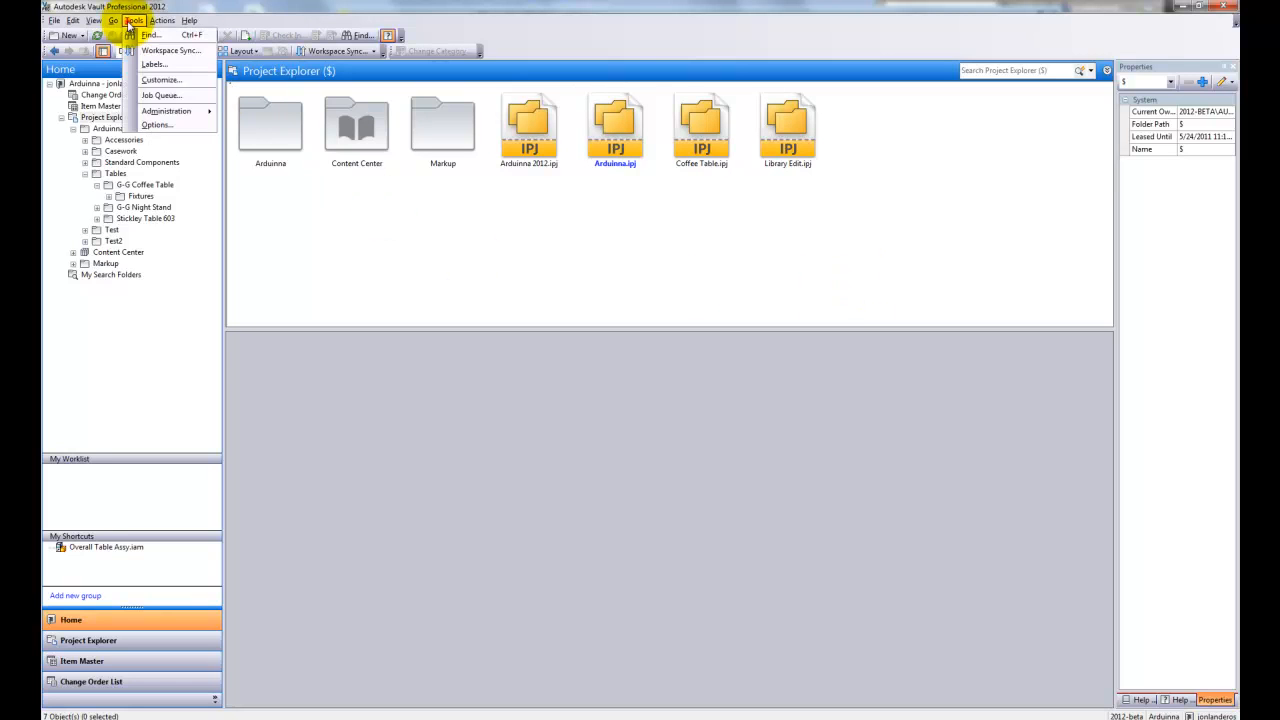
mouse_move(166, 111)
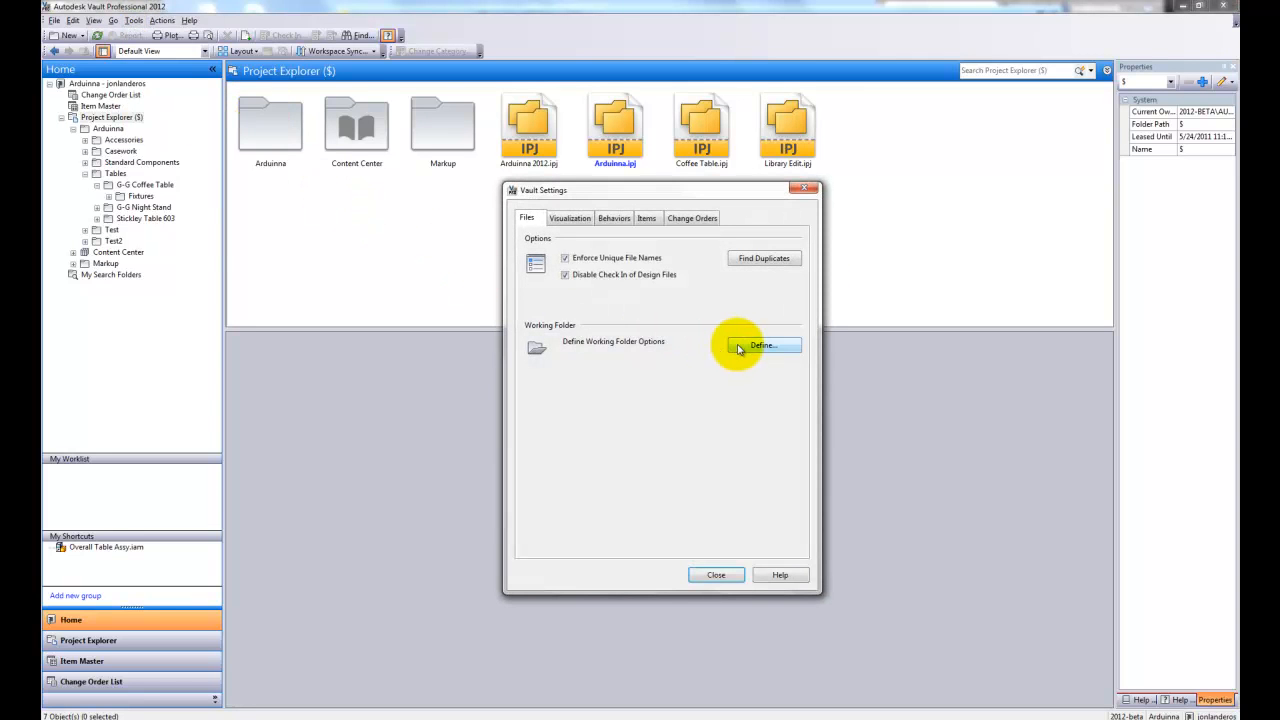
Define $/Arduinna 2012.ipj as the default Inventor project file, enforced for all clients, and confirm
click(763, 345)
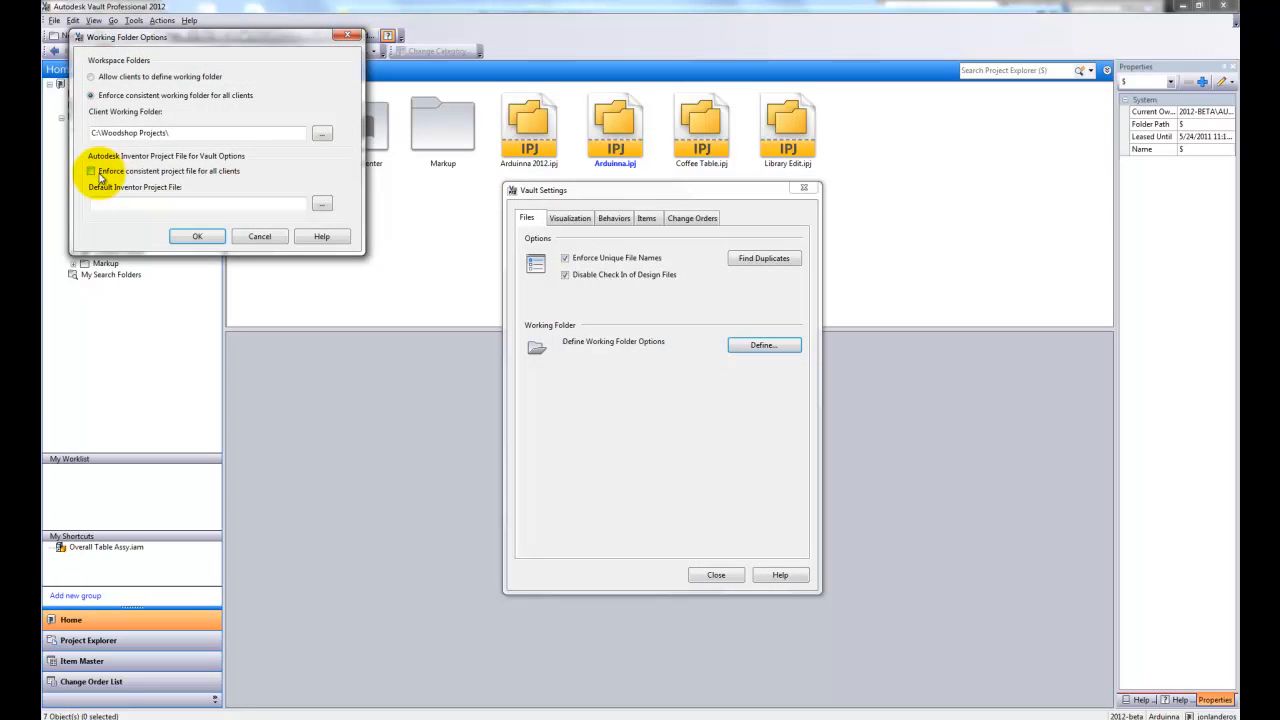
click(91, 171)
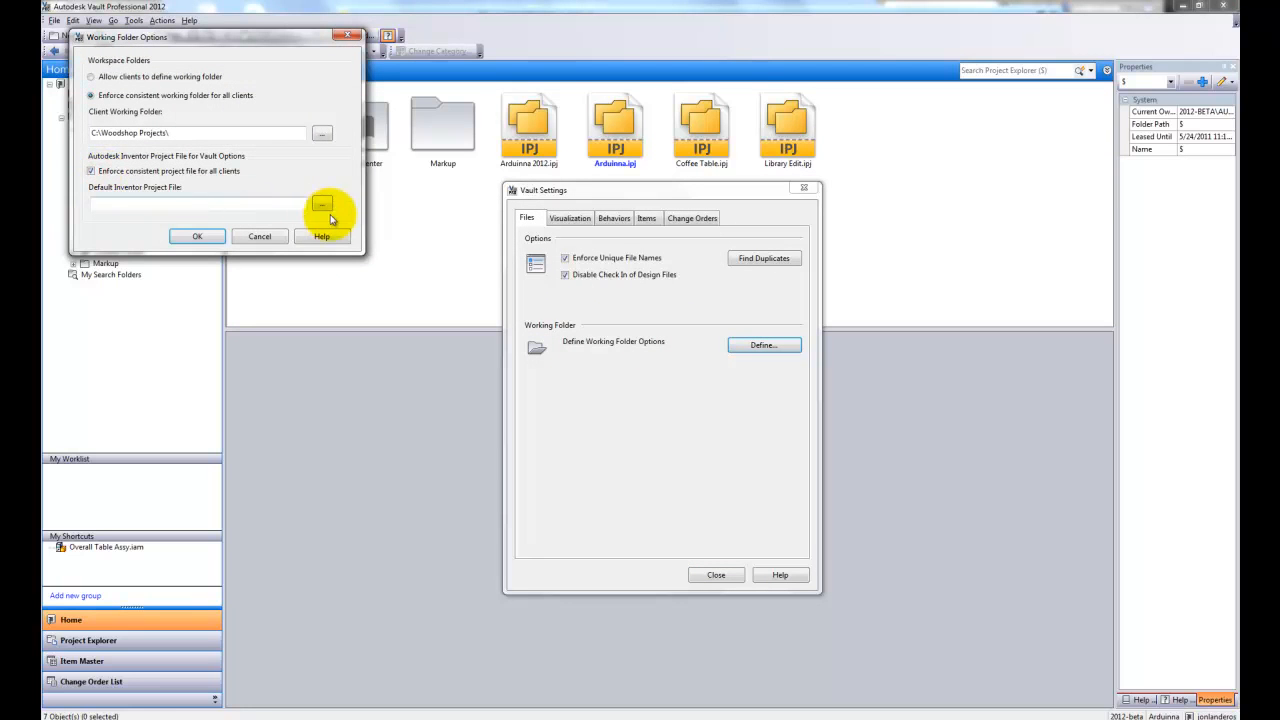
click(322, 205)
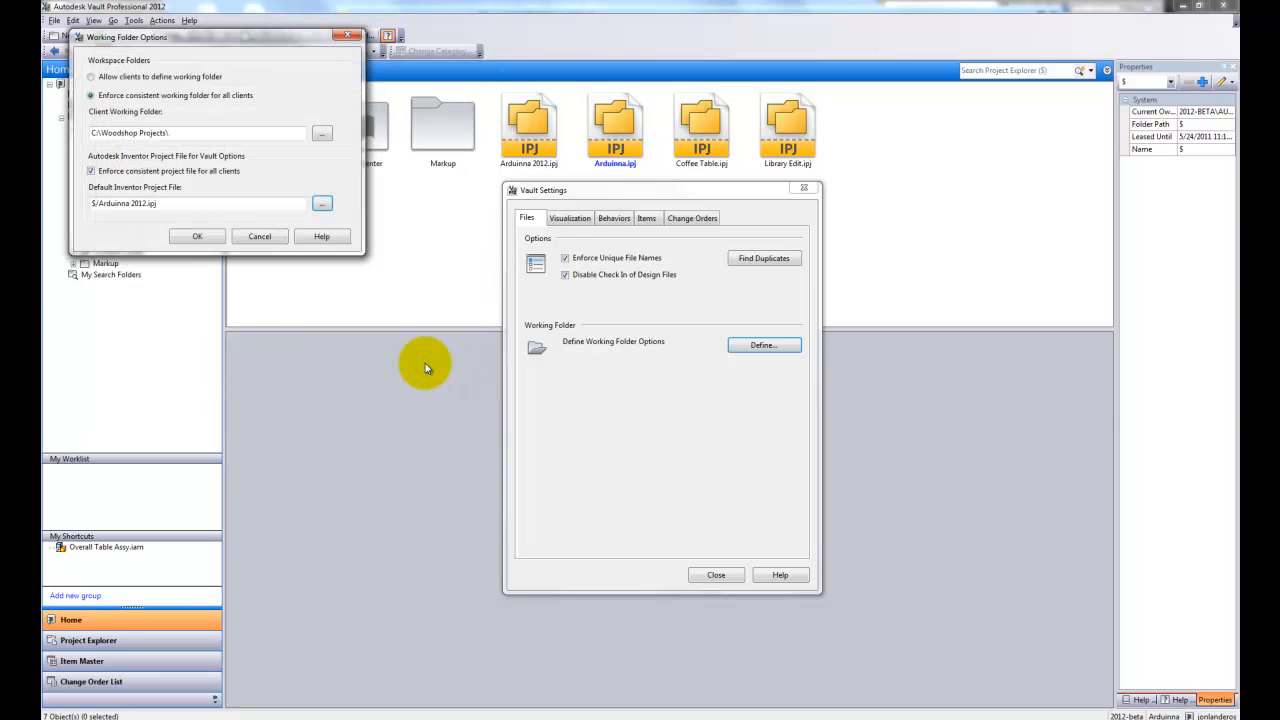
click(197, 236)
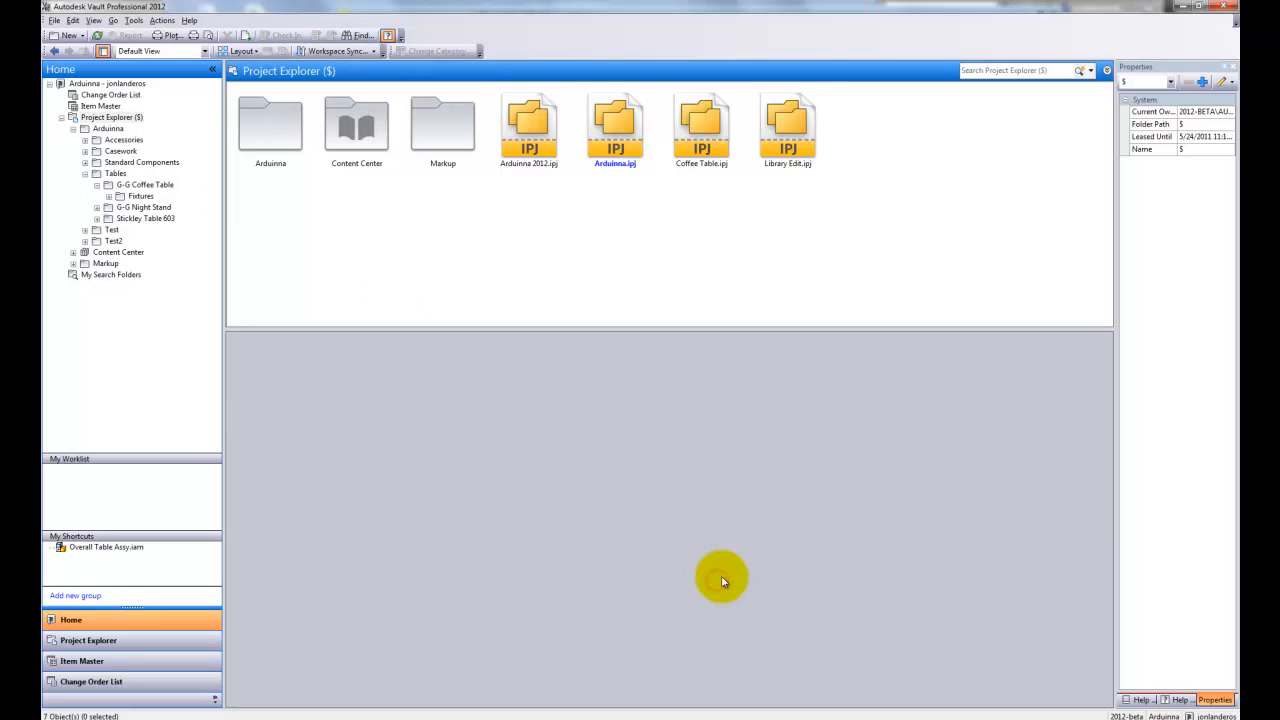
Return to Overall Table Assy.iam via its shortcut and show the assembly's action list
click(146, 185)
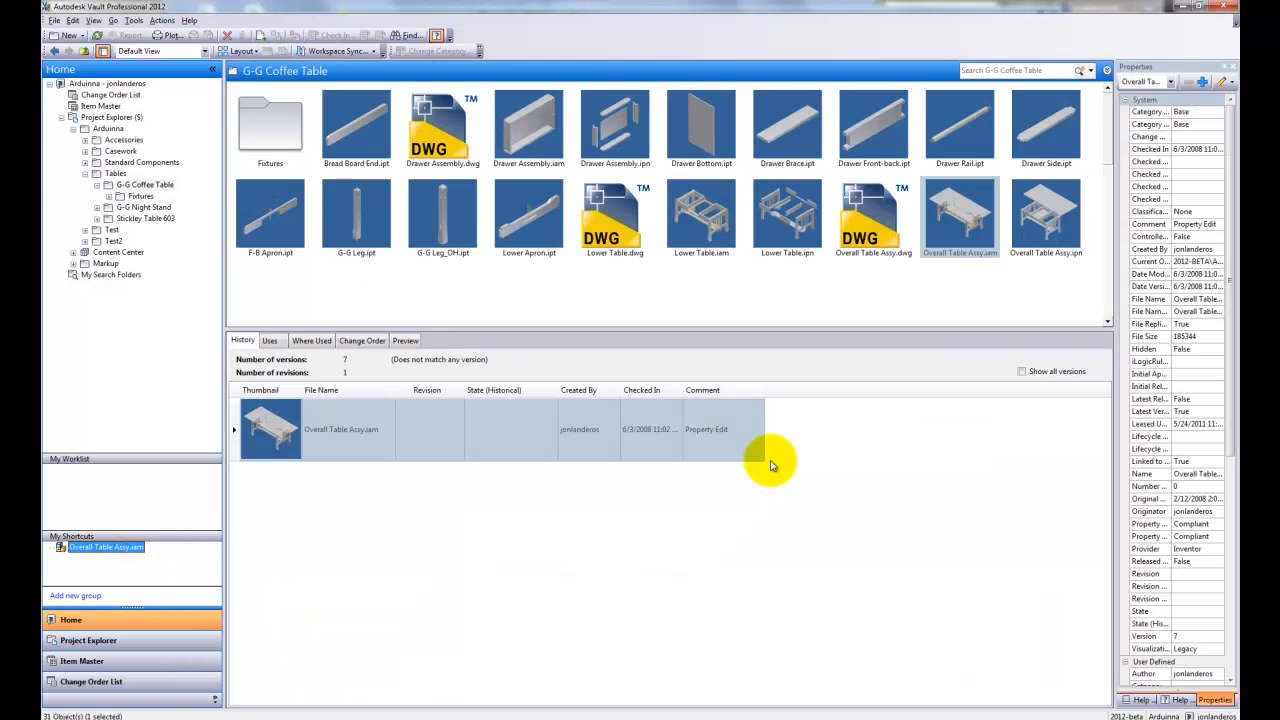
right_click(959, 215)
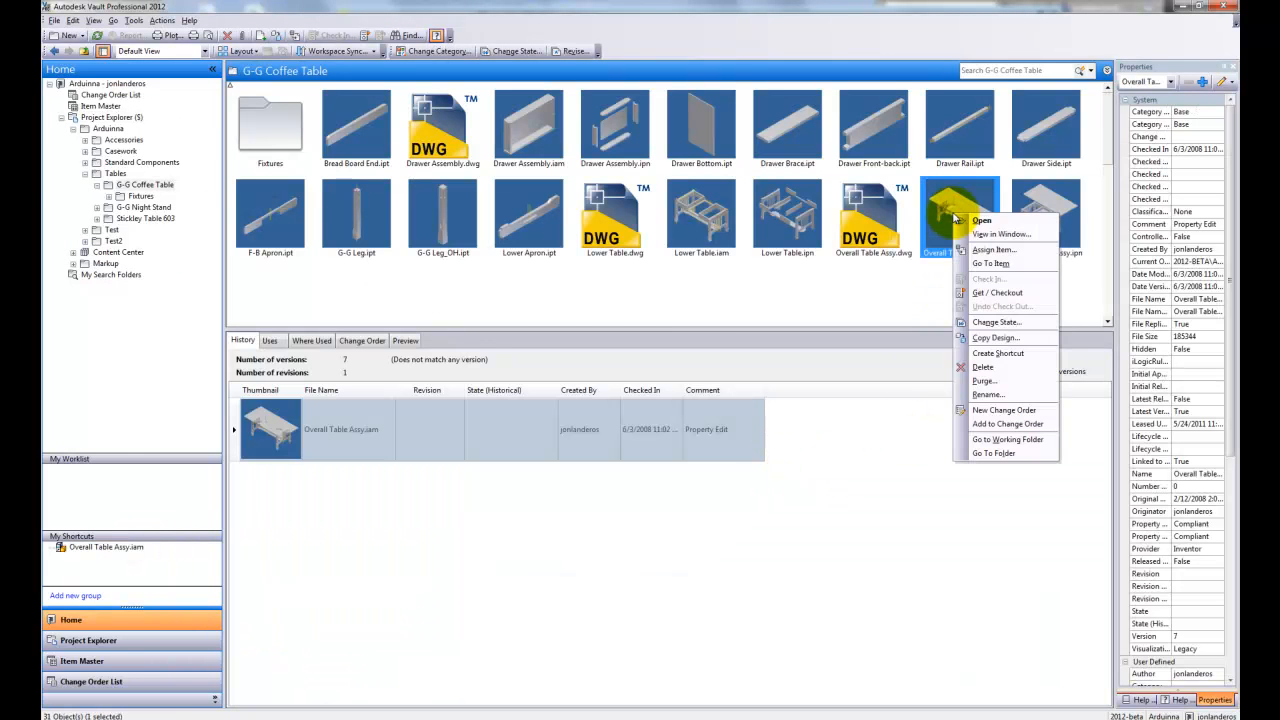